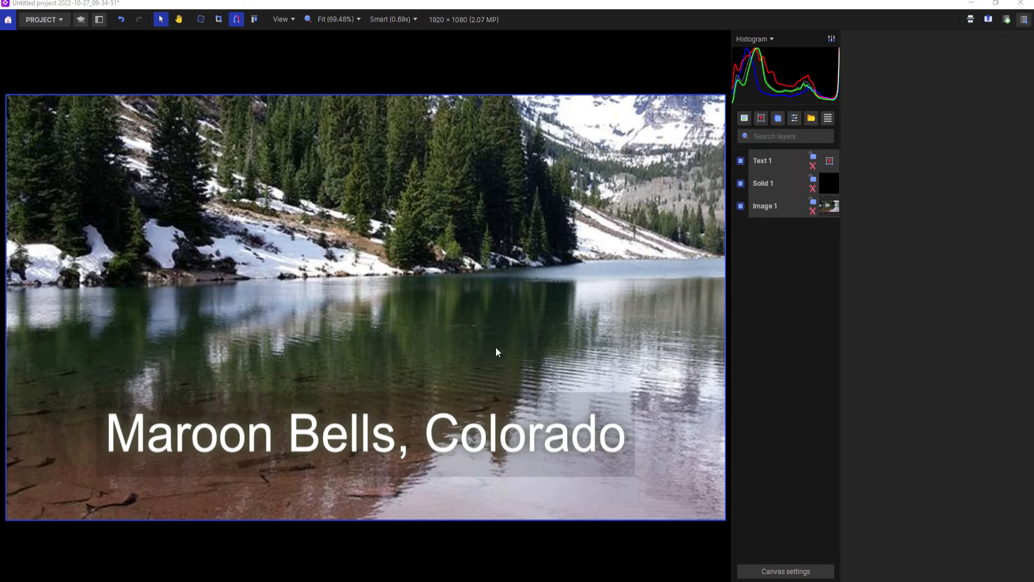
mouse_move(237, 178)
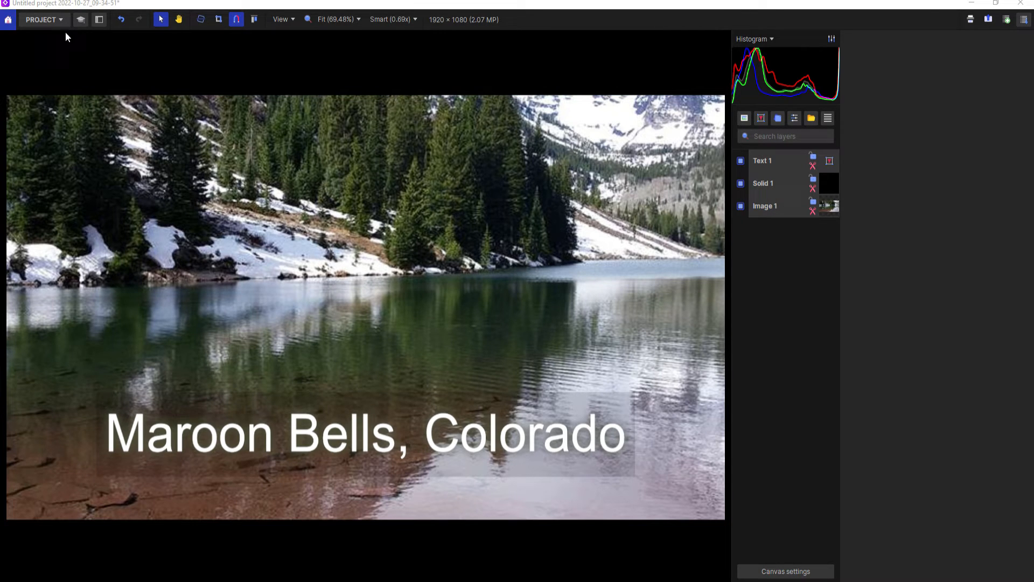
Bring up the project export settings with HitFilm Comp as the format.
left_click(44, 19)
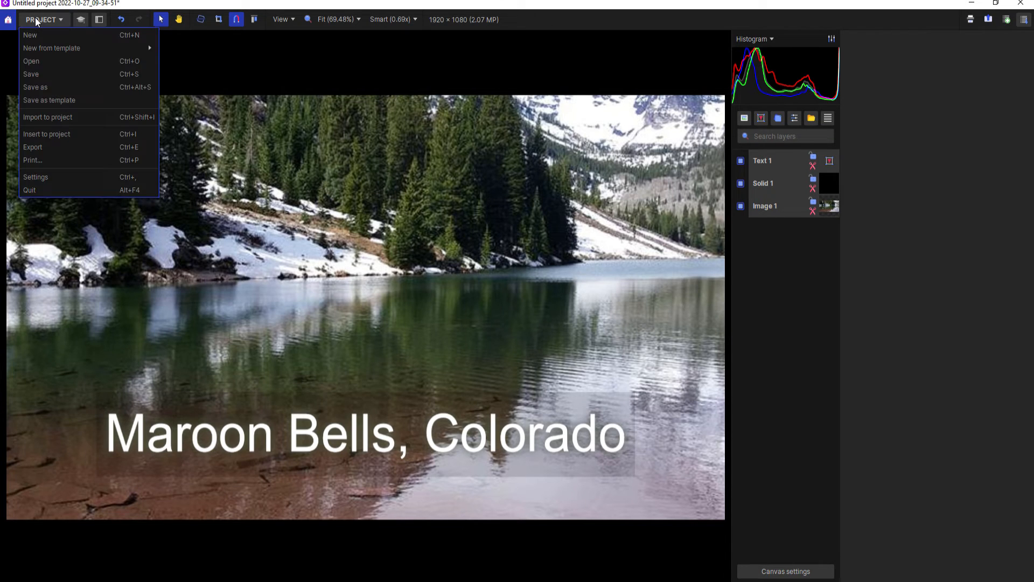
left_click(32, 147)
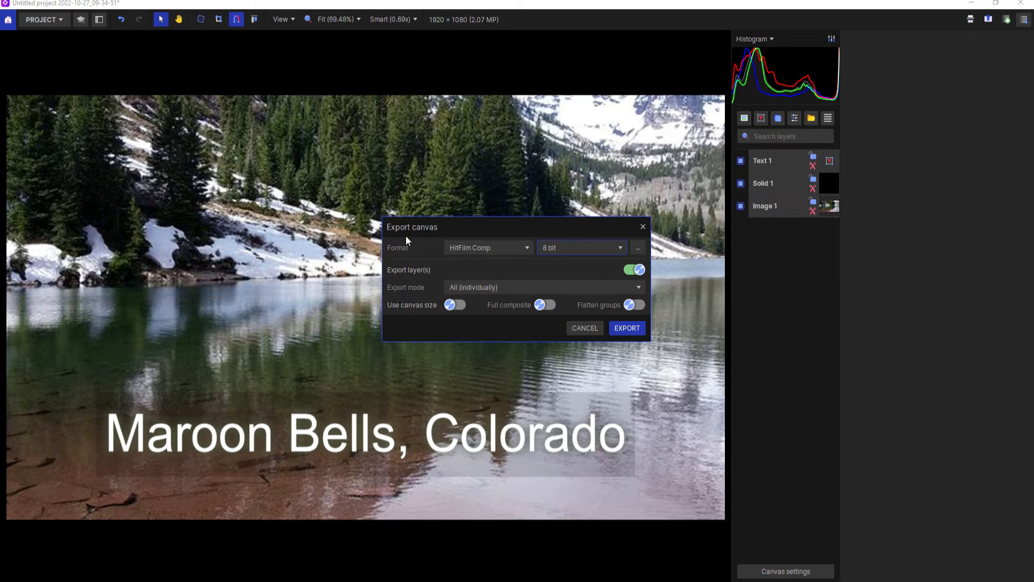
mouse_move(487, 251)
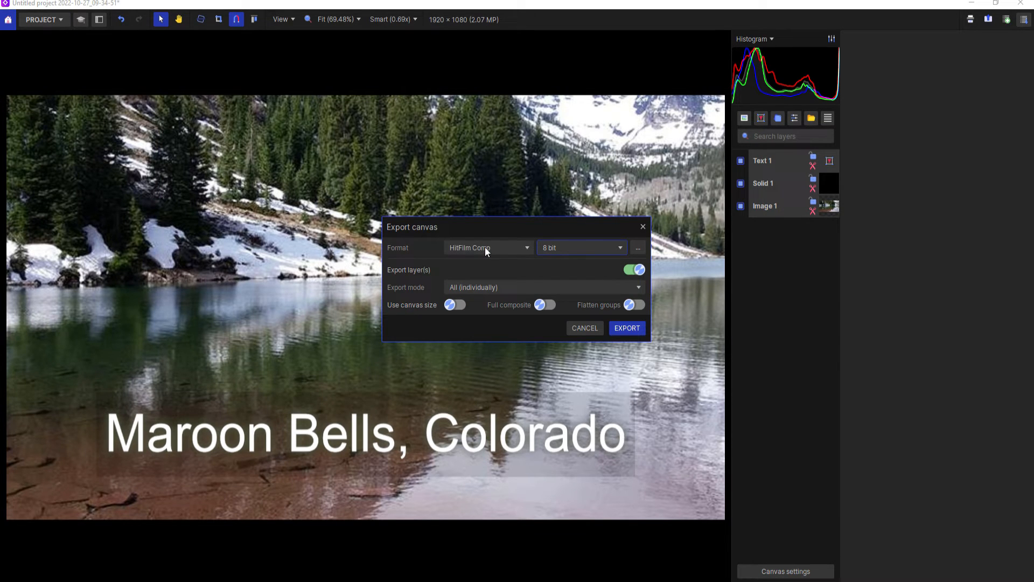
left_click(488, 247)
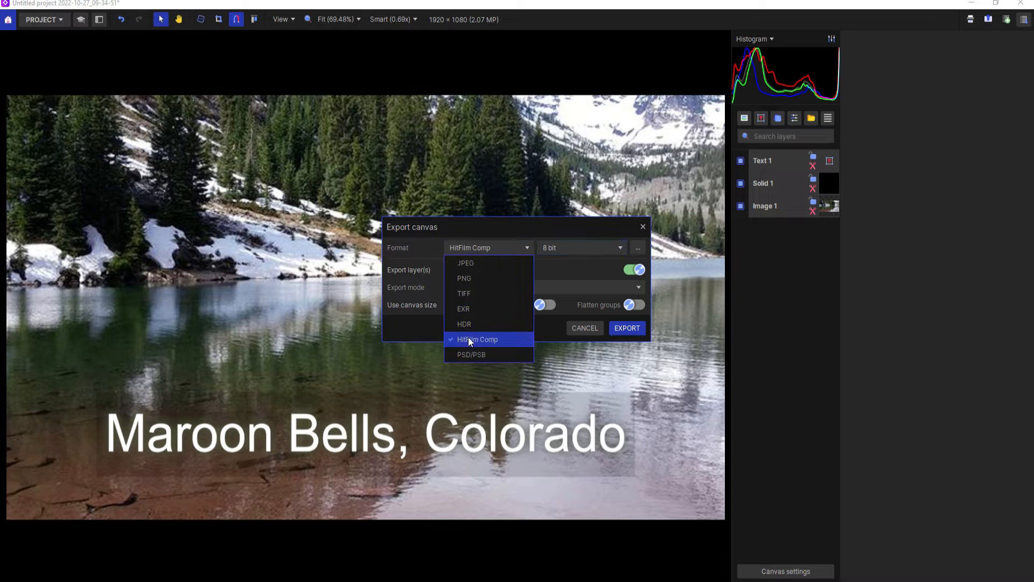
left_click(477, 339)
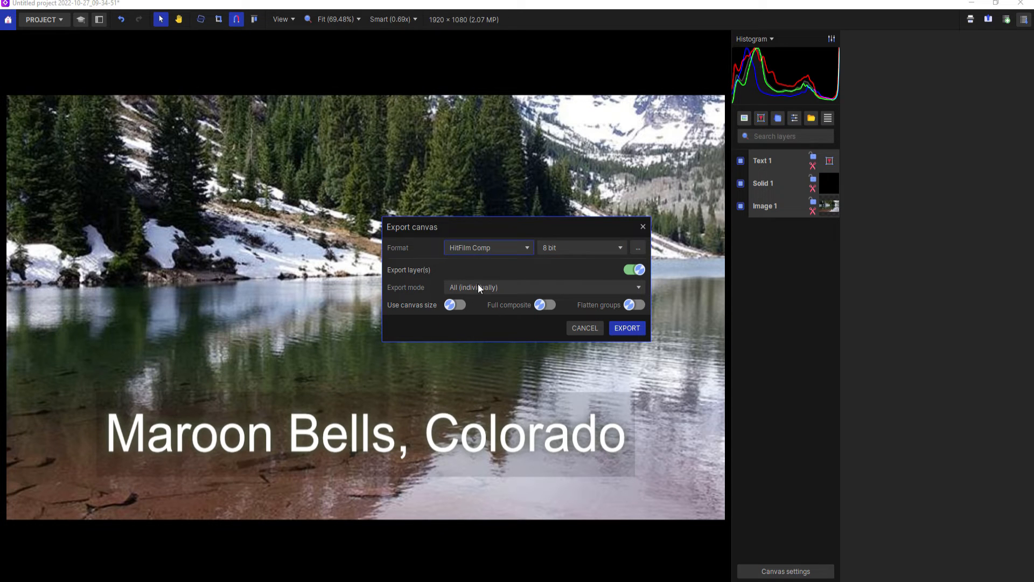
Export all layers individually at canvas size with full composite enabled.
left_click(542, 287)
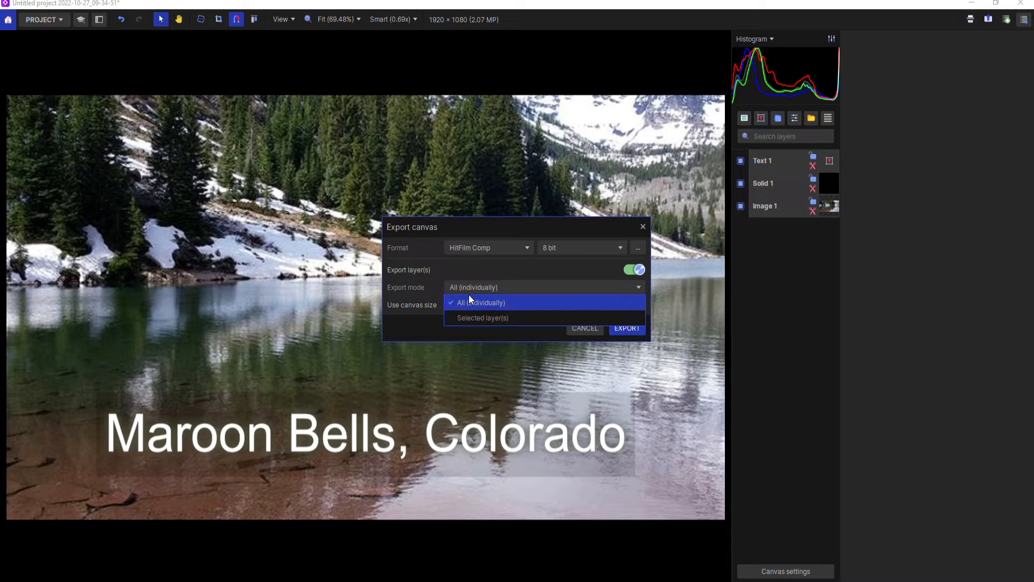
left_click(479, 302)
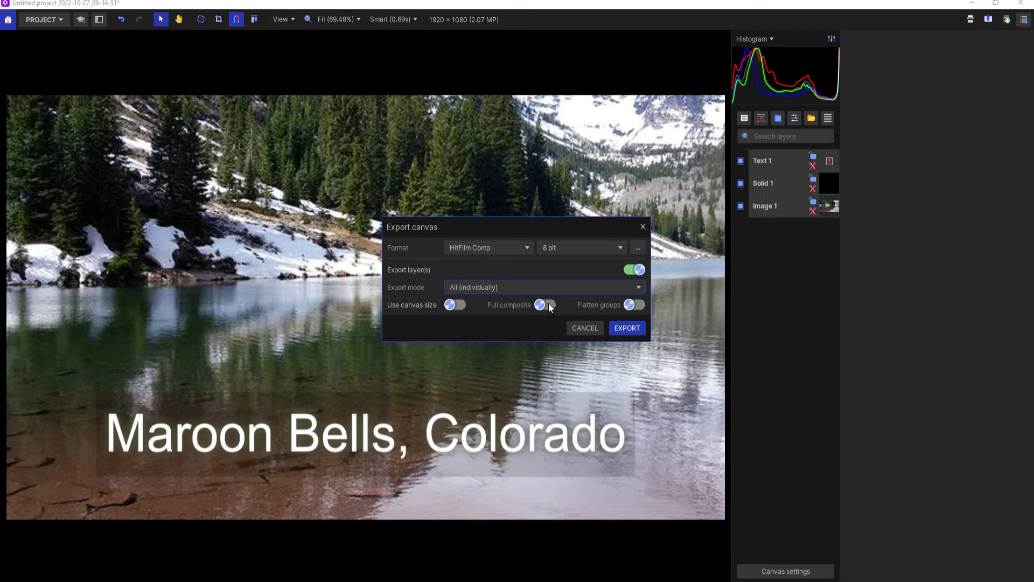
left_click(544, 305)
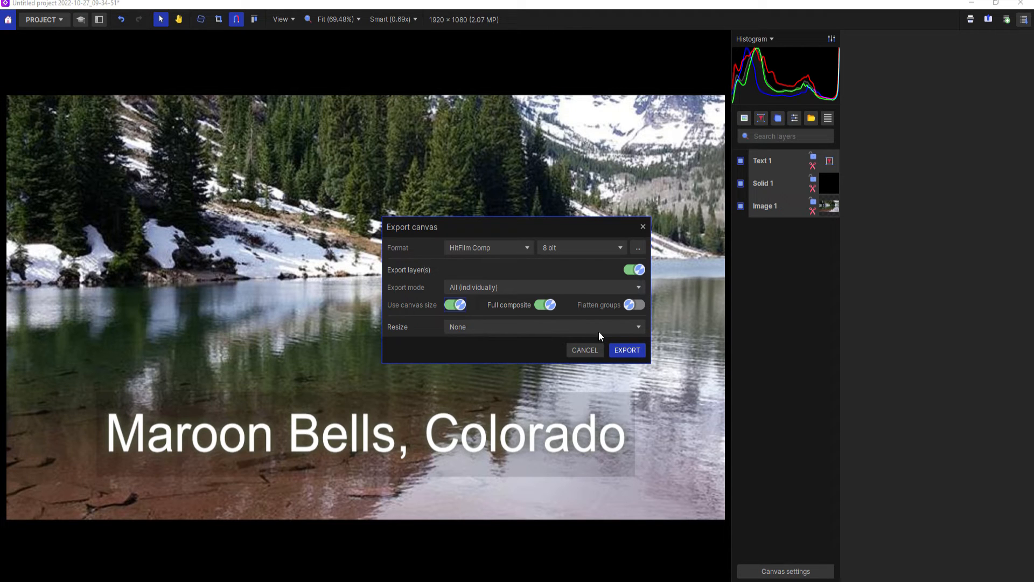
left_click(626, 349)
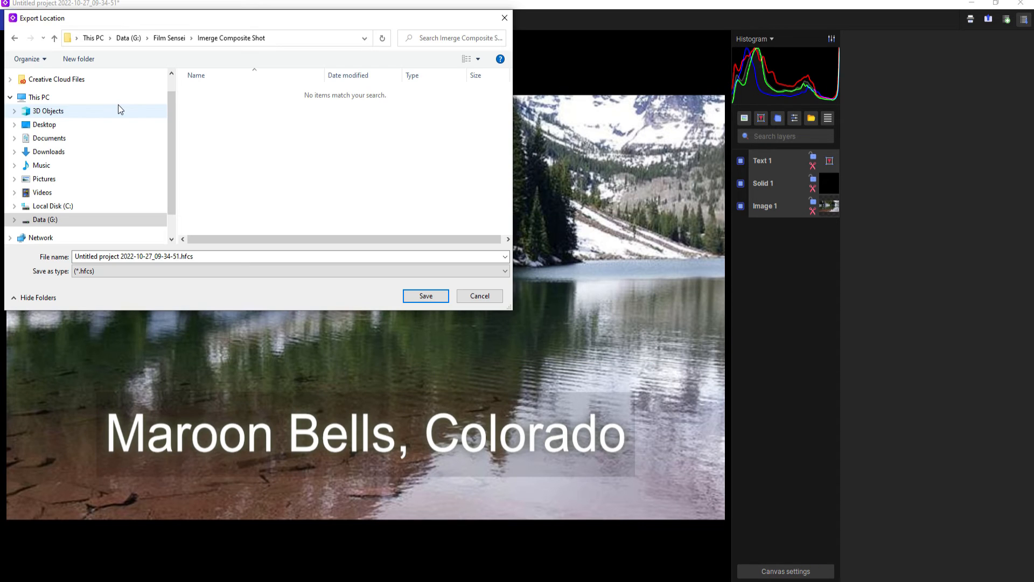
Replace the default file name and save the composite shot file to the Imerge Composite Shot folder.
left_click(206, 256)
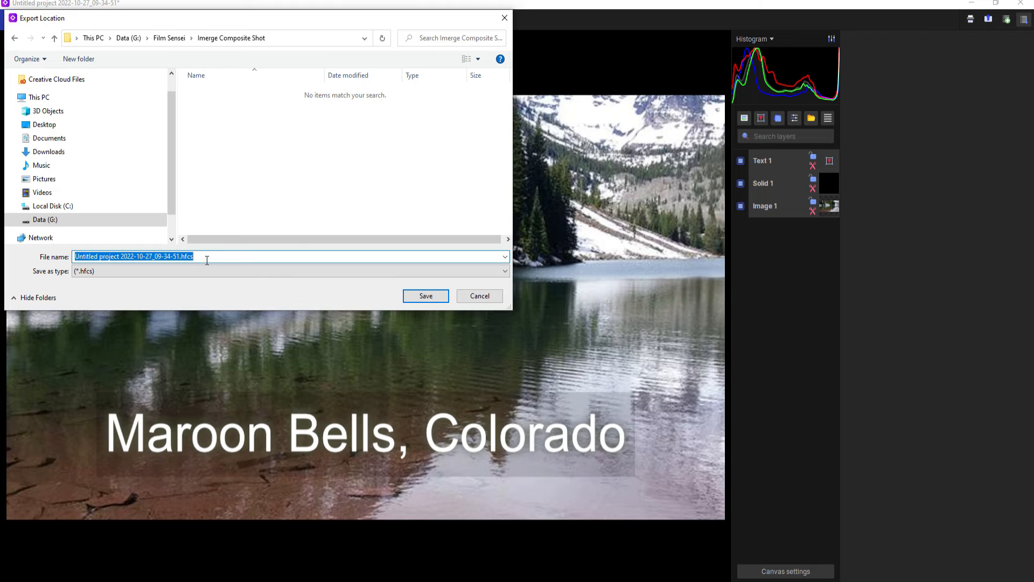
left_click(426, 295)
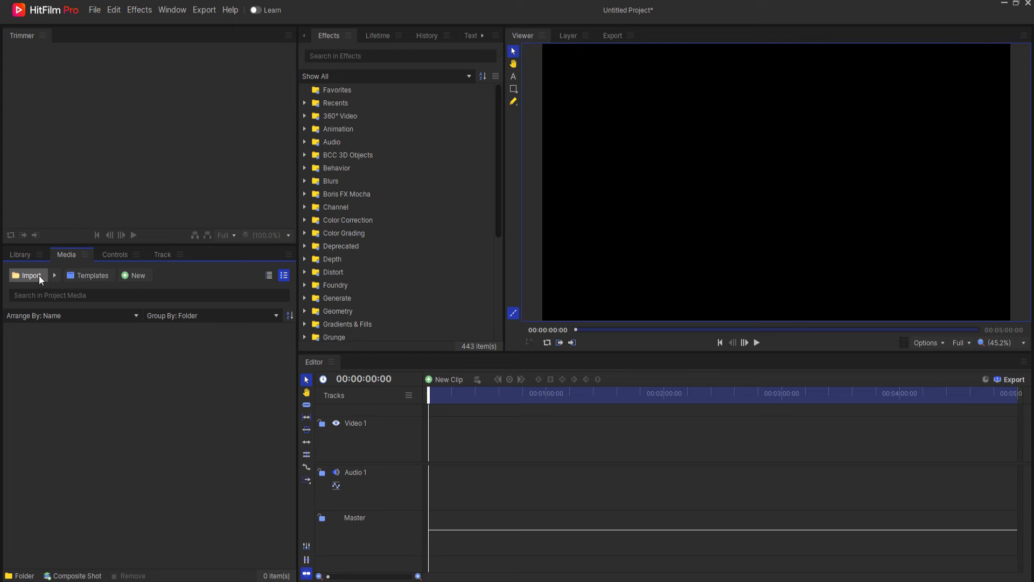
Import a Composite Shot in the Media panel, choosing Imerge Composite Shot.hfcs.
left_click(55, 275)
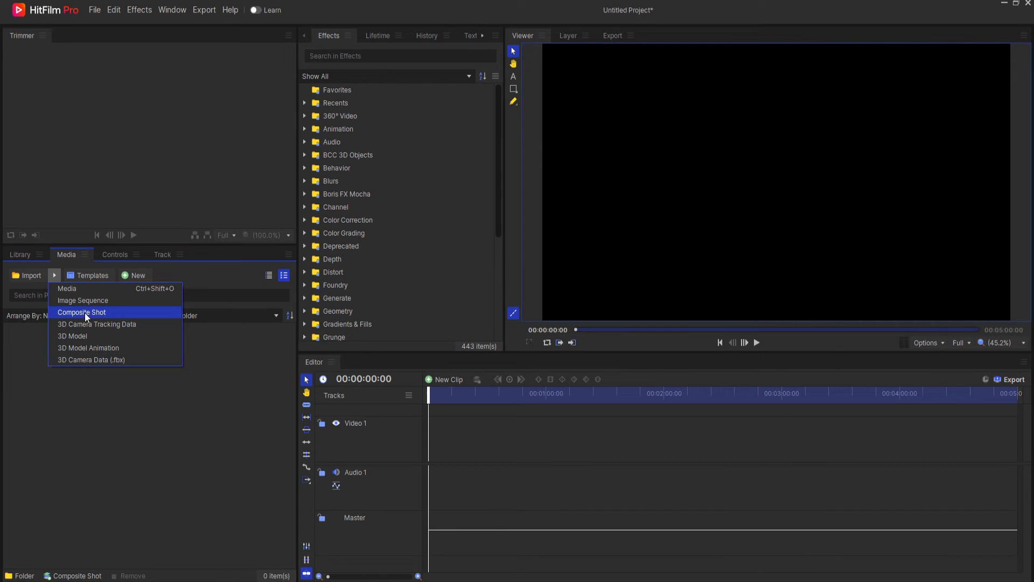
left_click(82, 312)
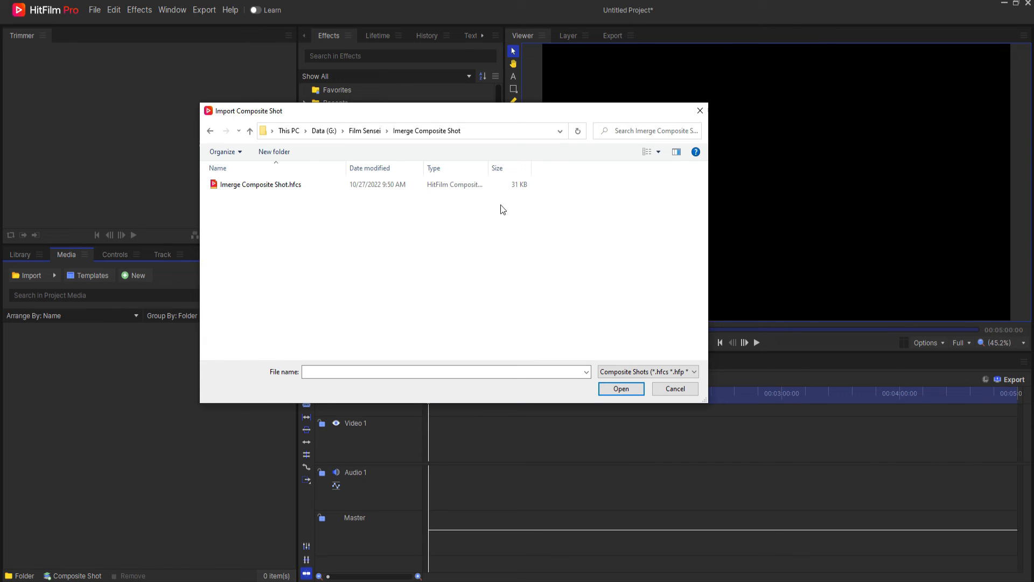
mouse_move(355, 220)
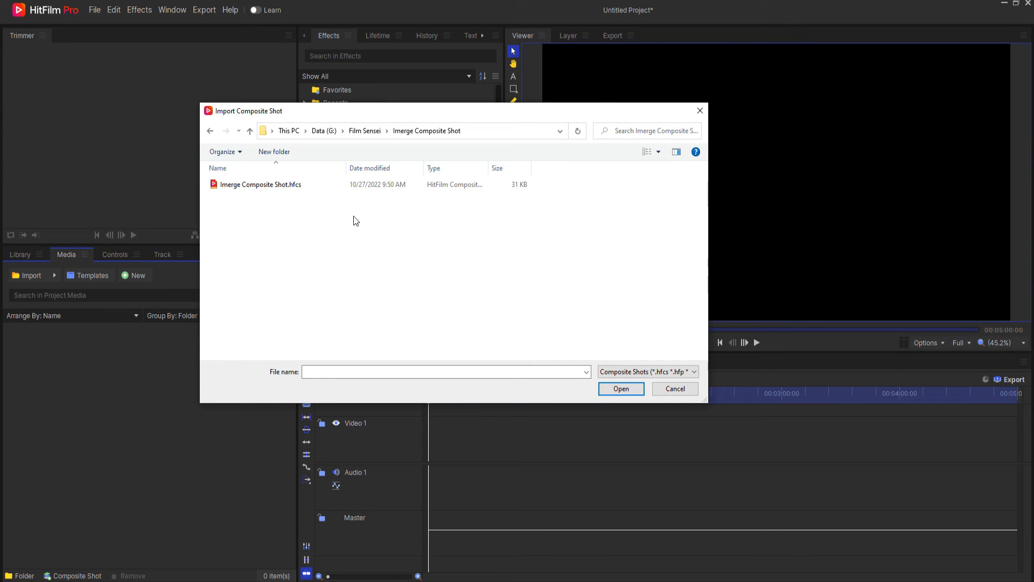
left_click(260, 184)
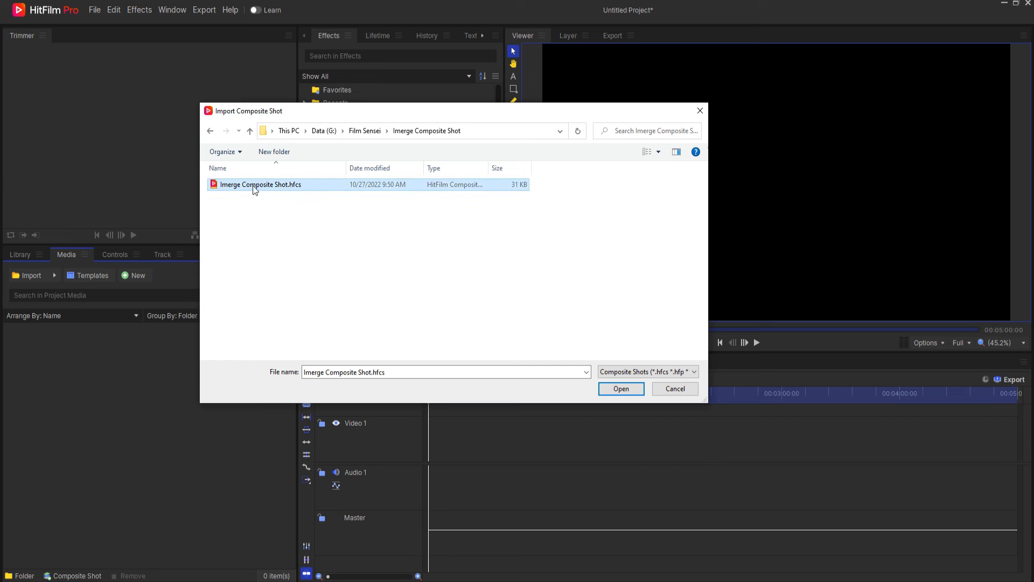